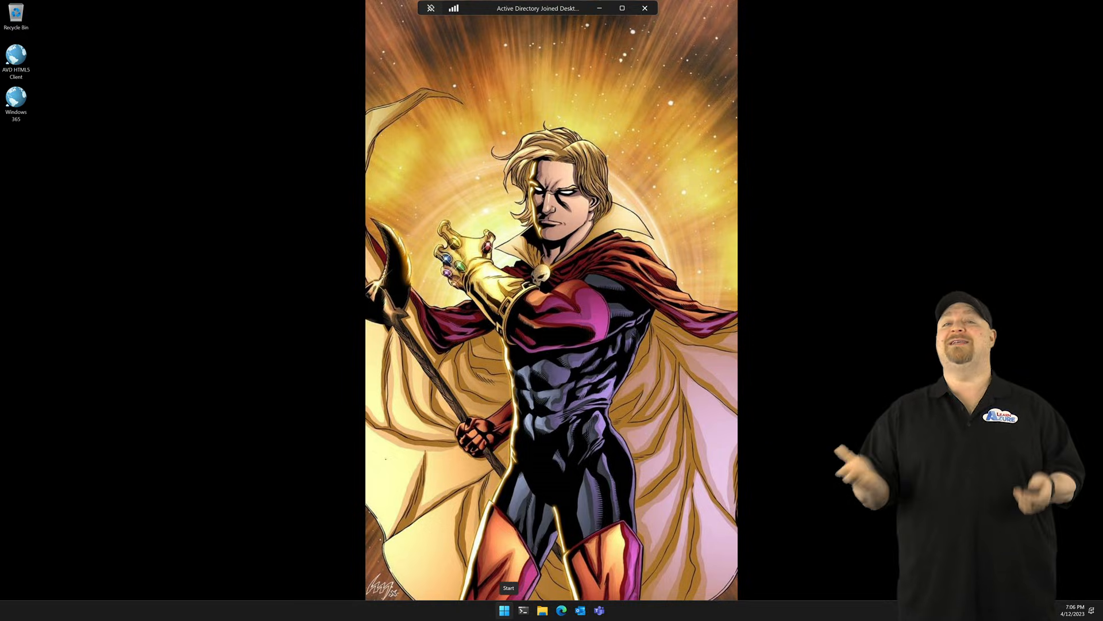
Step: Add a Transaction optimized file share named fslogix through Review + create
{"action": "left_click", "coordinate": [358, 48]}
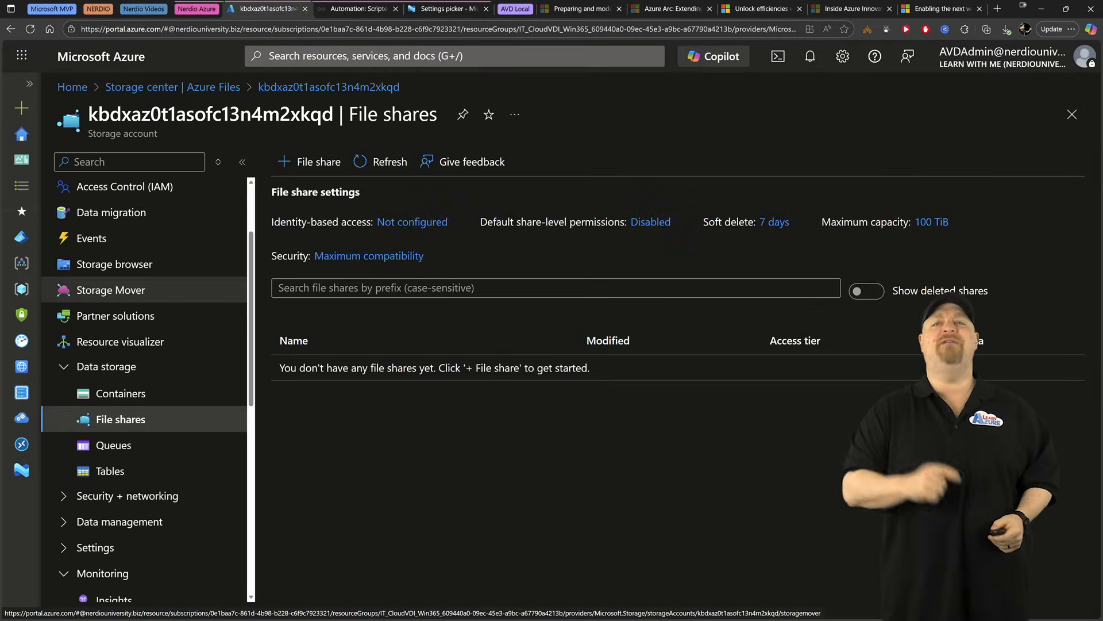
{"action": "left_click", "coordinate": [308, 161]}
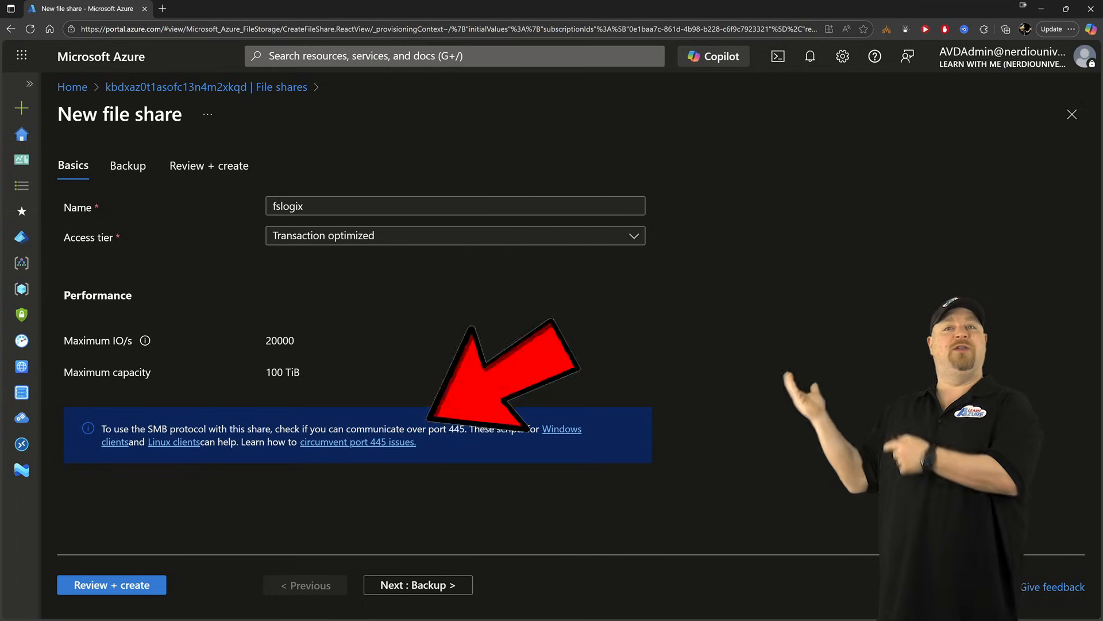
{"action": "left_click", "coordinate": [208, 166]}
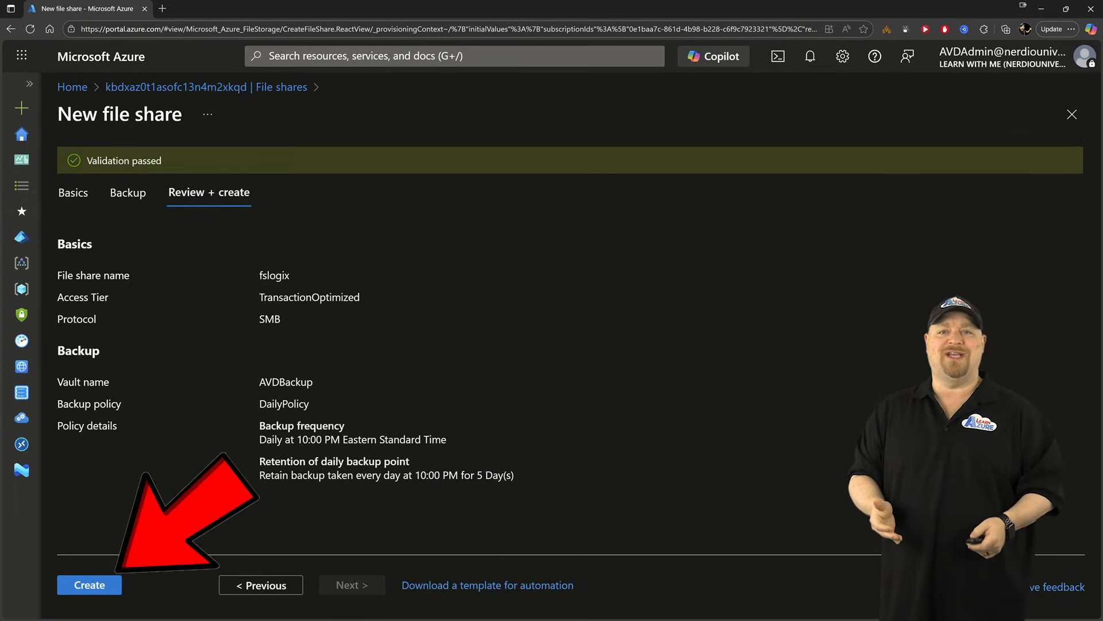
{"action": "left_click", "coordinate": [88, 585]}
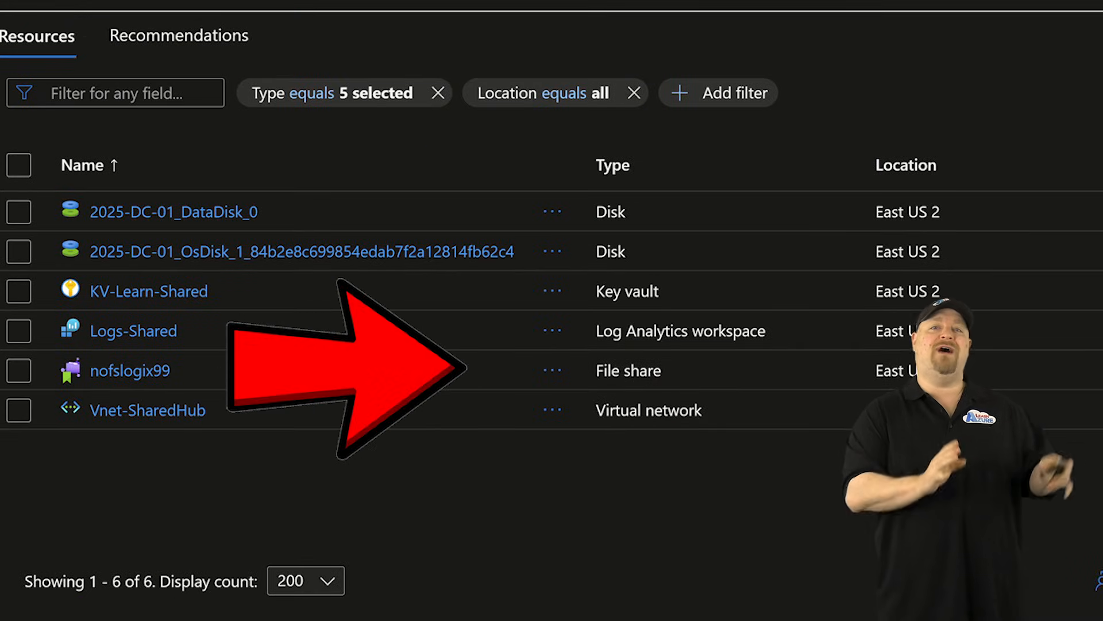
{"action": "left_click", "coordinate": [134, 371]}
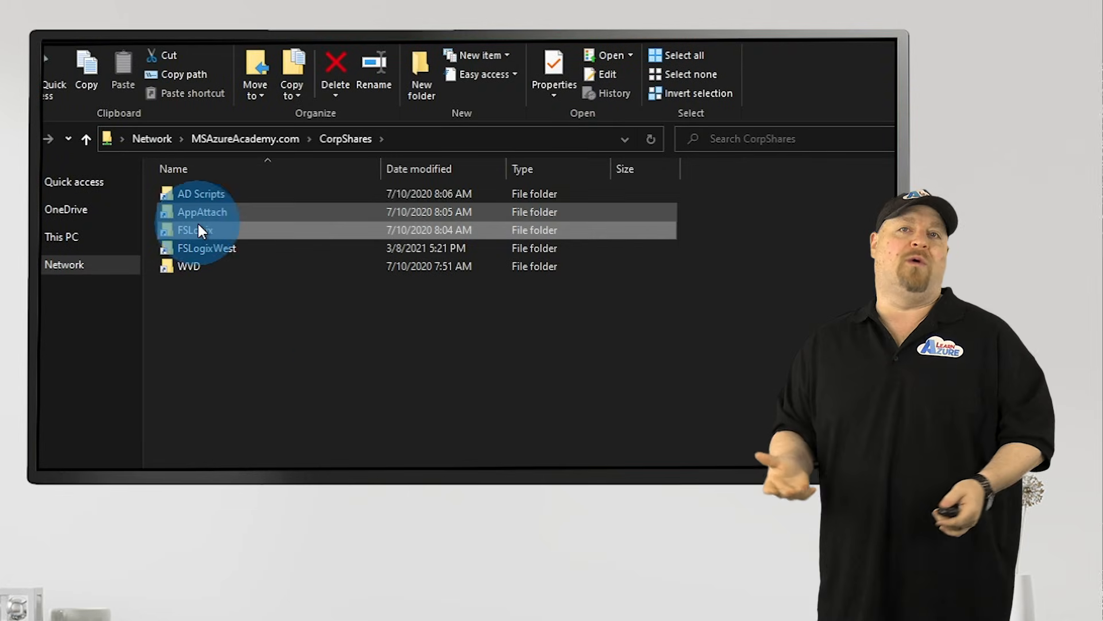
Step: Open the FSLogix folder on CorpShares and then one user's profile container folder
{"action": "double_click", "coordinate": [194, 229]}
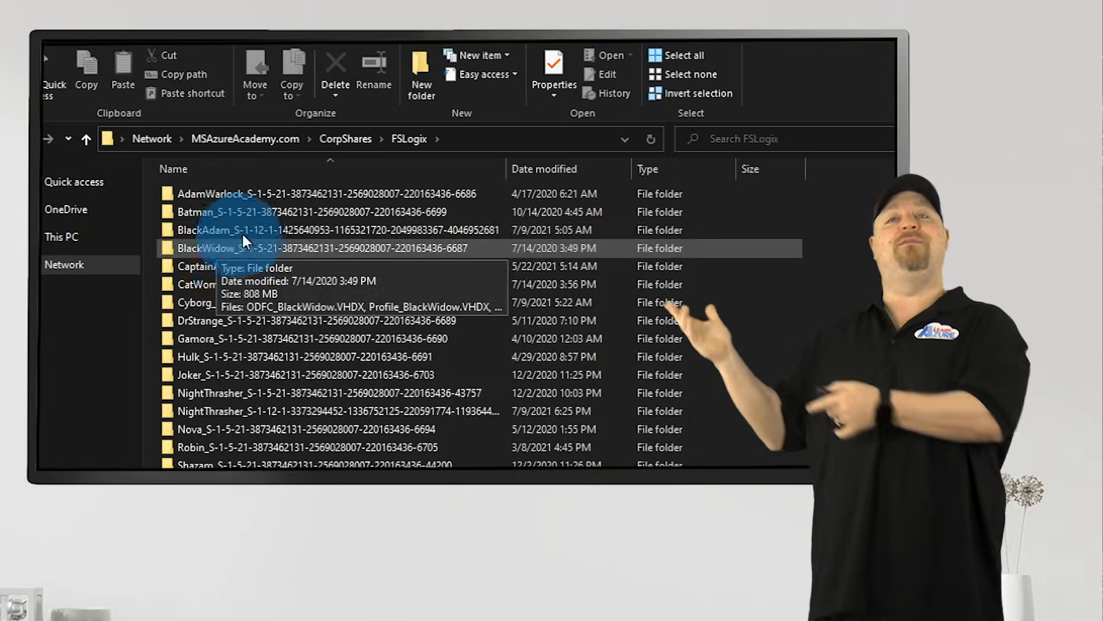
{"action": "double_click", "coordinate": [232, 229]}
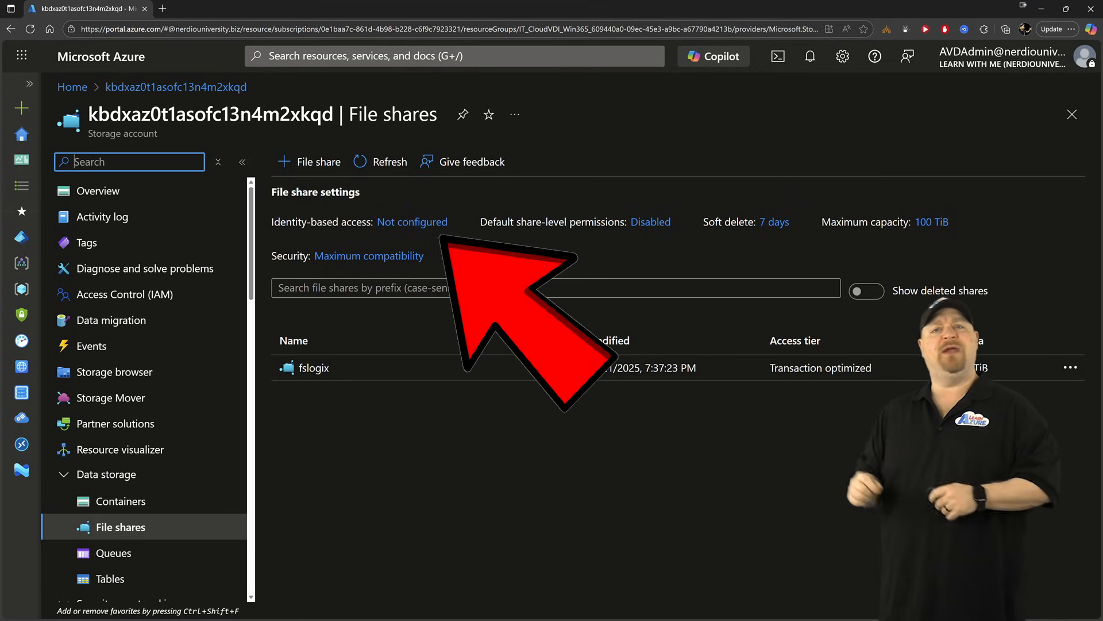
Step: Enable and save Microsoft Entra Kerberos, then choose a default share-level role for authenticated users
{"action": "left_click", "coordinate": [411, 222]}
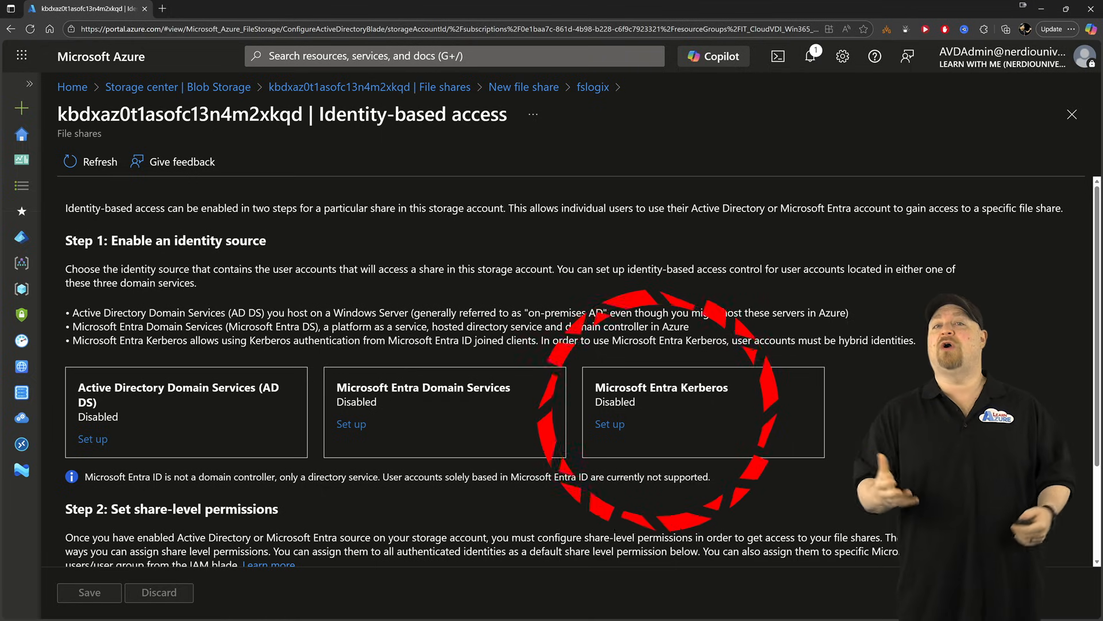
{"action": "left_click", "coordinate": [609, 423]}
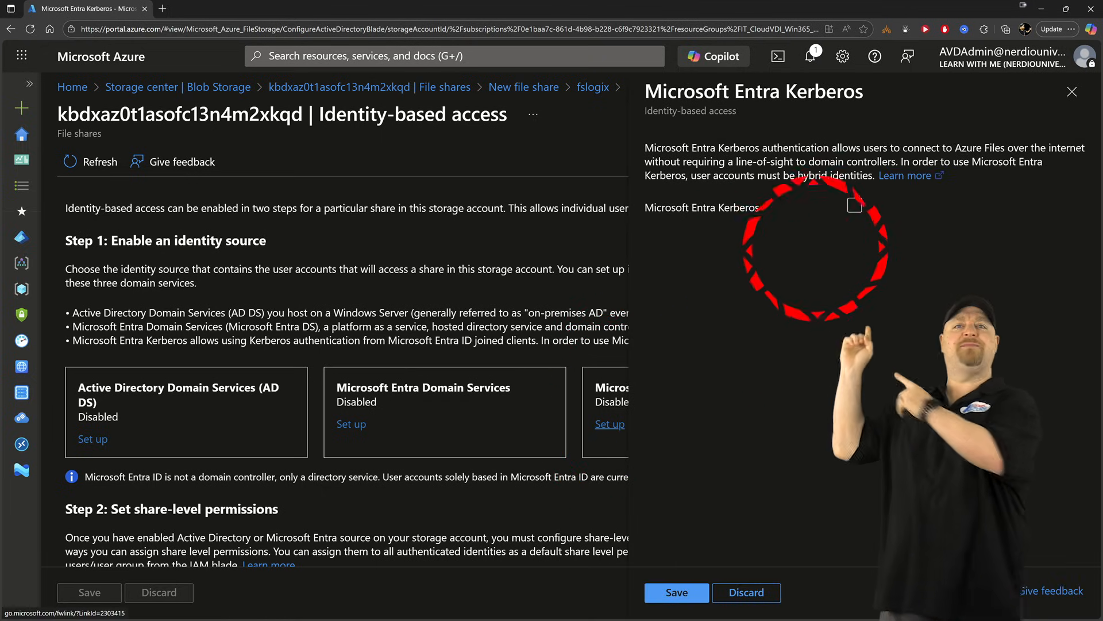
{"action": "left_click", "coordinate": [855, 207]}
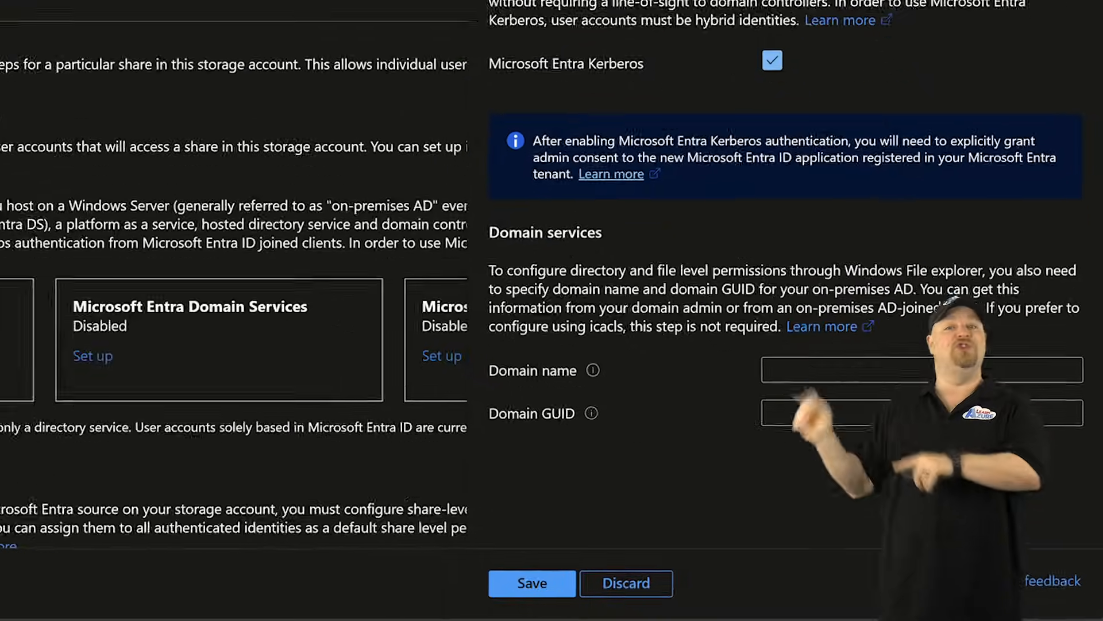
{"action": "scroll", "scroll_direction": "down", "scroll_amount": 3}
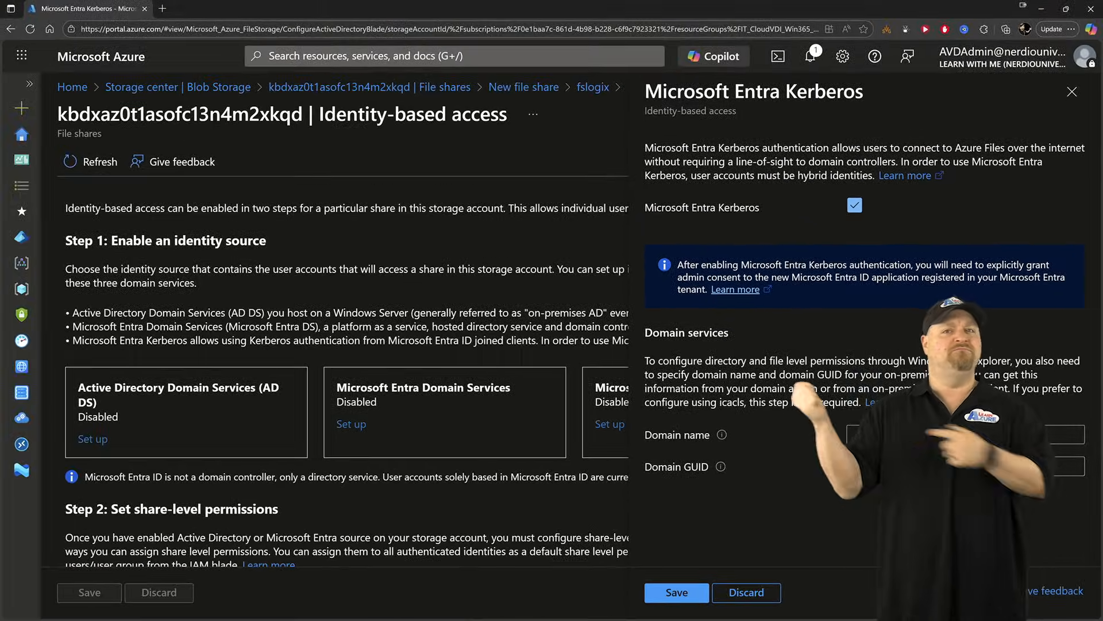
{"action": "left_click", "coordinate": [675, 592]}
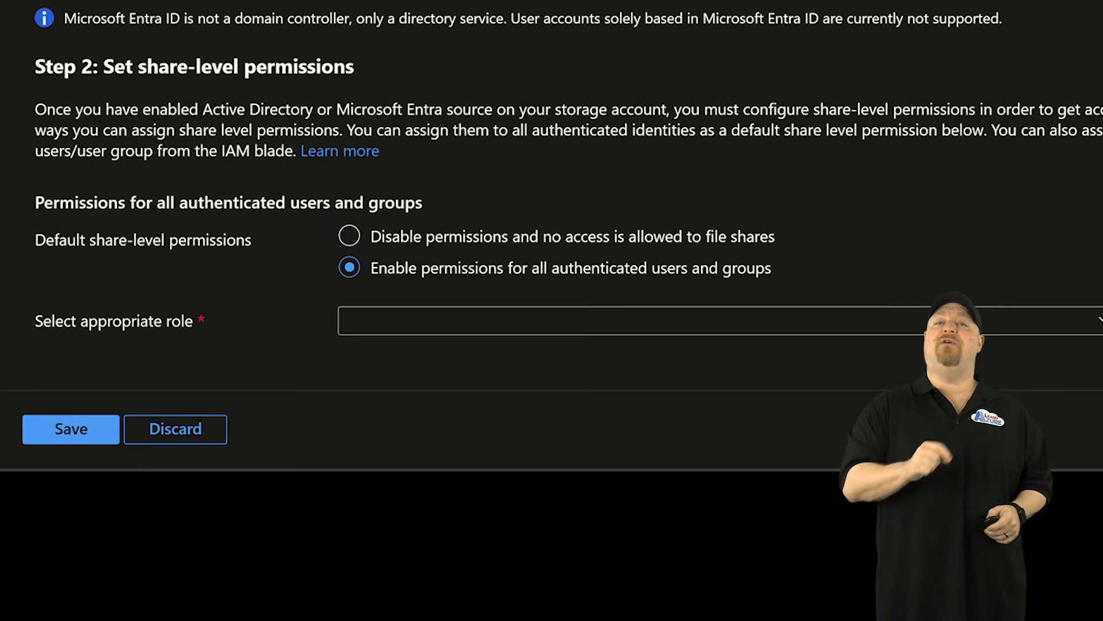
{"action": "left_click", "coordinate": [703, 321]}
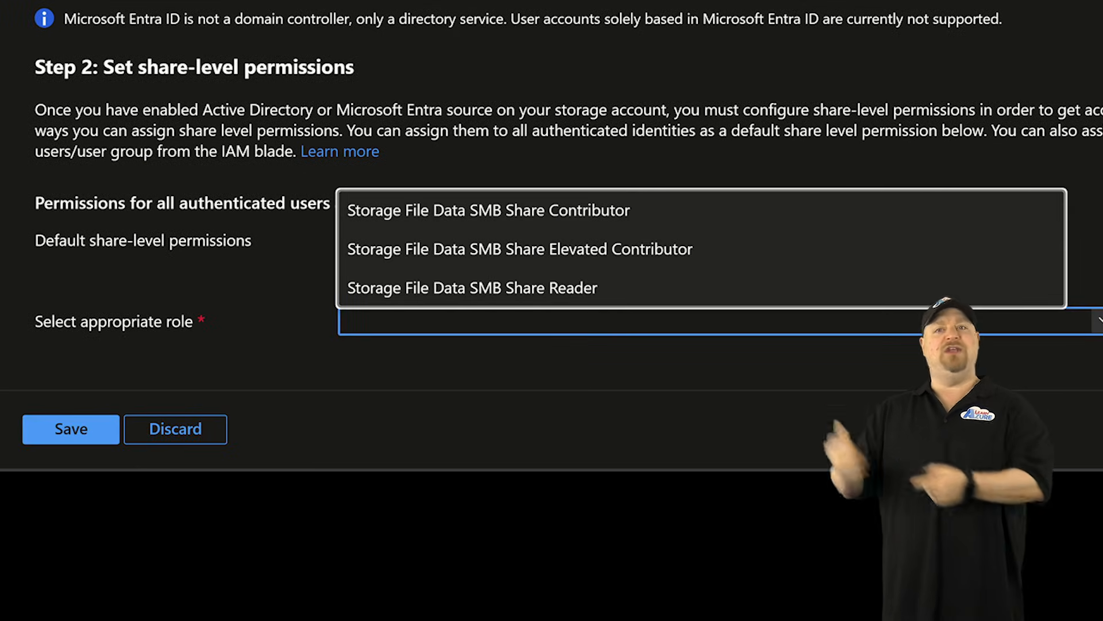
{"action": "left_click", "coordinate": [486, 210]}
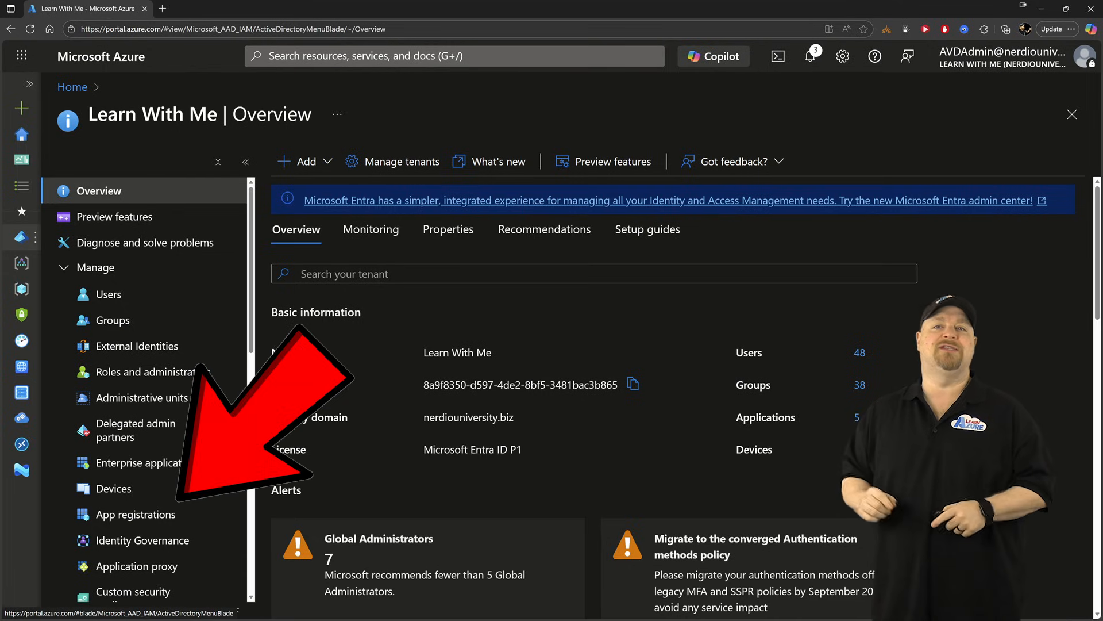
Step: Grant and confirm admin consent on the storage account app's API permissions
{"action": "left_click", "coordinate": [135, 514]}
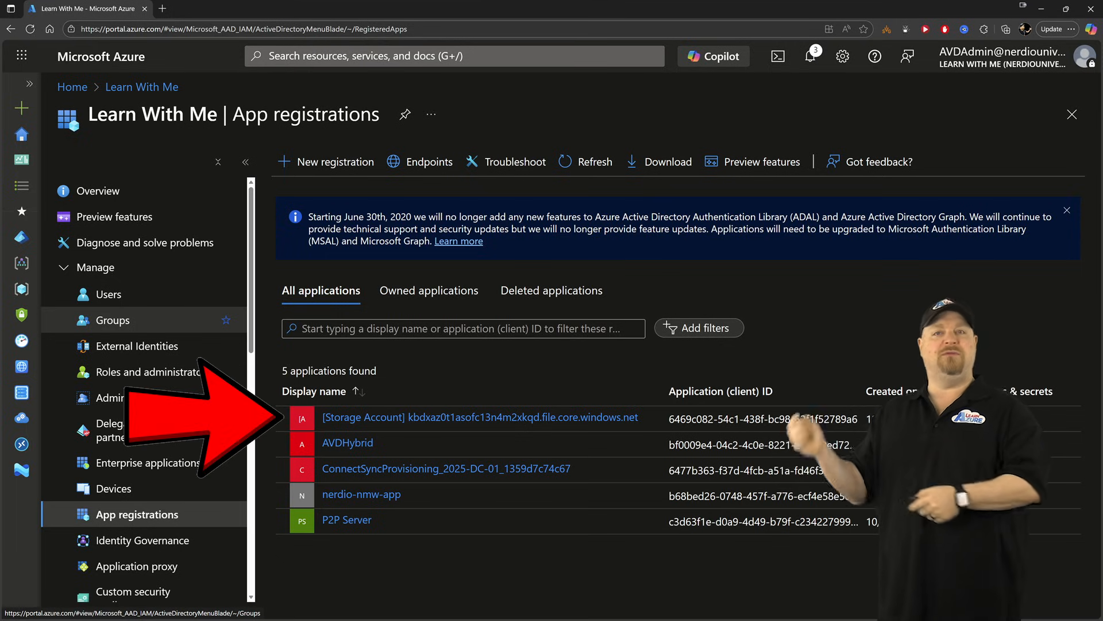
{"action": "left_click", "coordinate": [480, 417]}
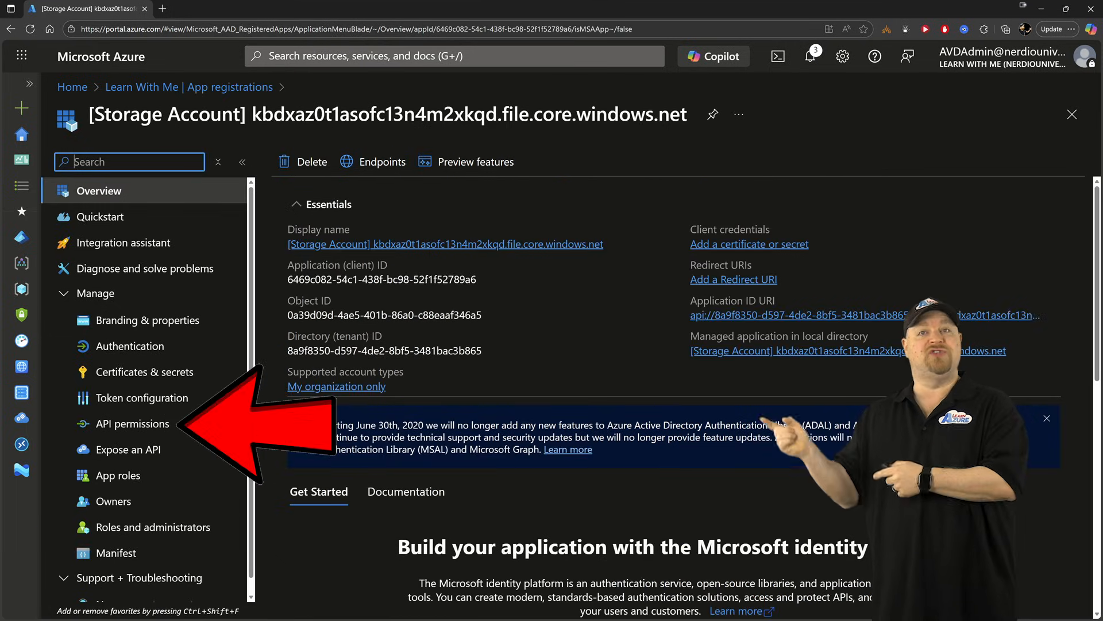
{"action": "left_click", "coordinate": [132, 423]}
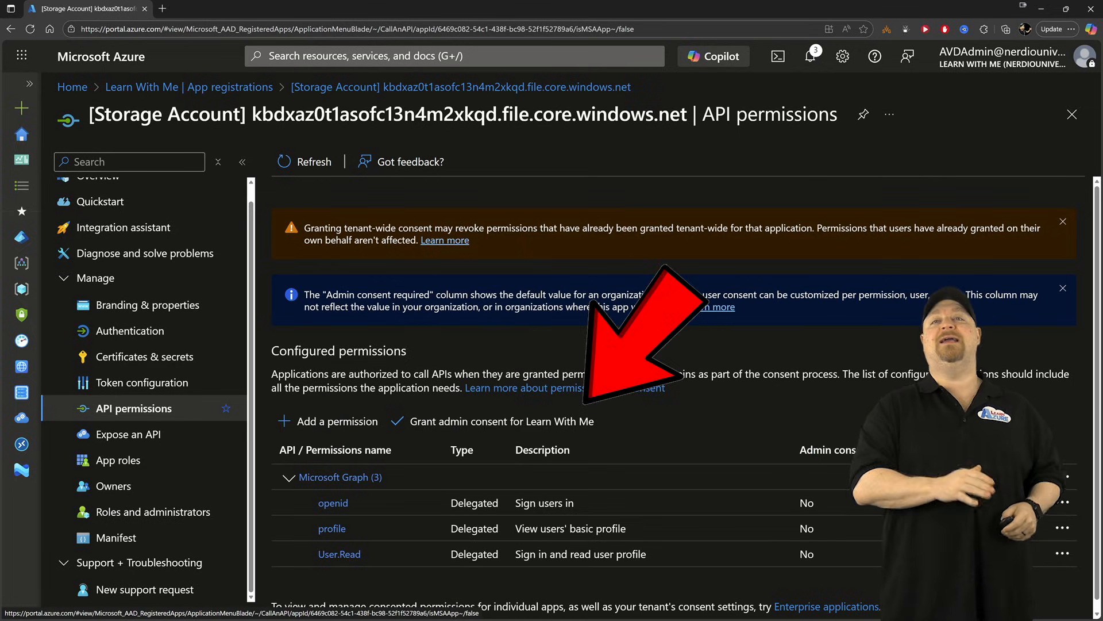
{"action": "left_click", "coordinate": [499, 420]}
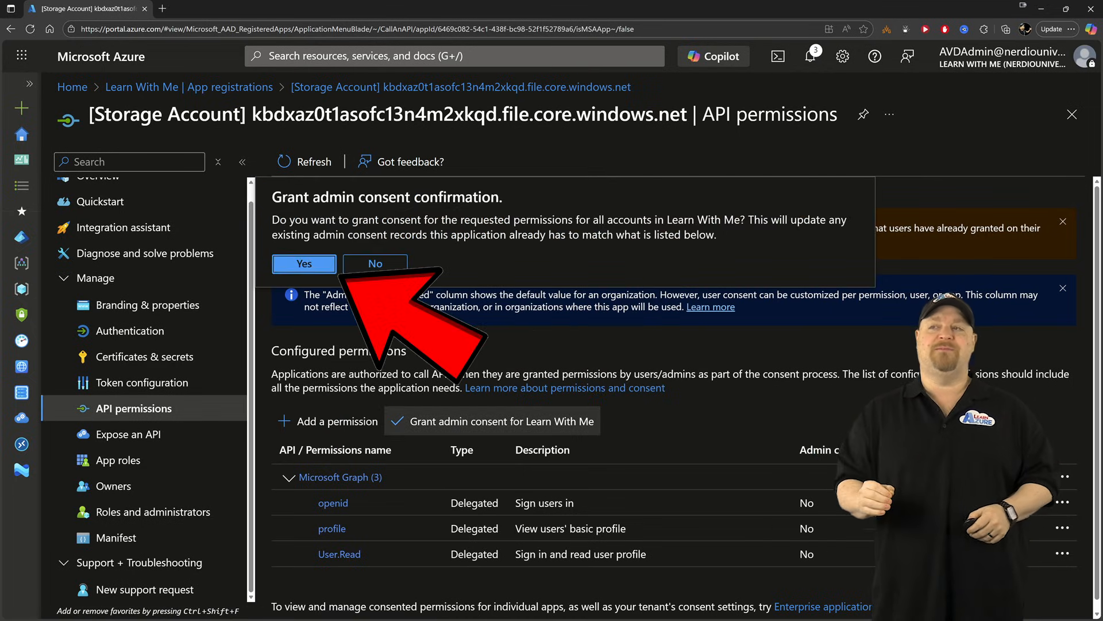
{"action": "left_click", "coordinate": [304, 263]}
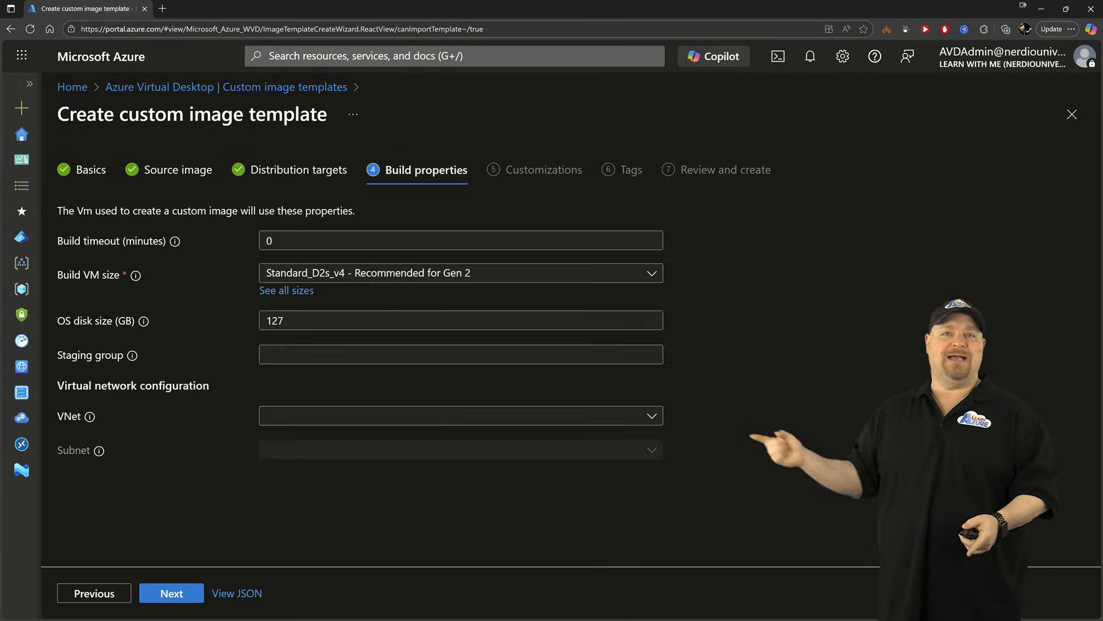
Step: Save the built-in Install FSLogix script with the share's profile path in Customizations
{"action": "left_click", "coordinate": [171, 593]}
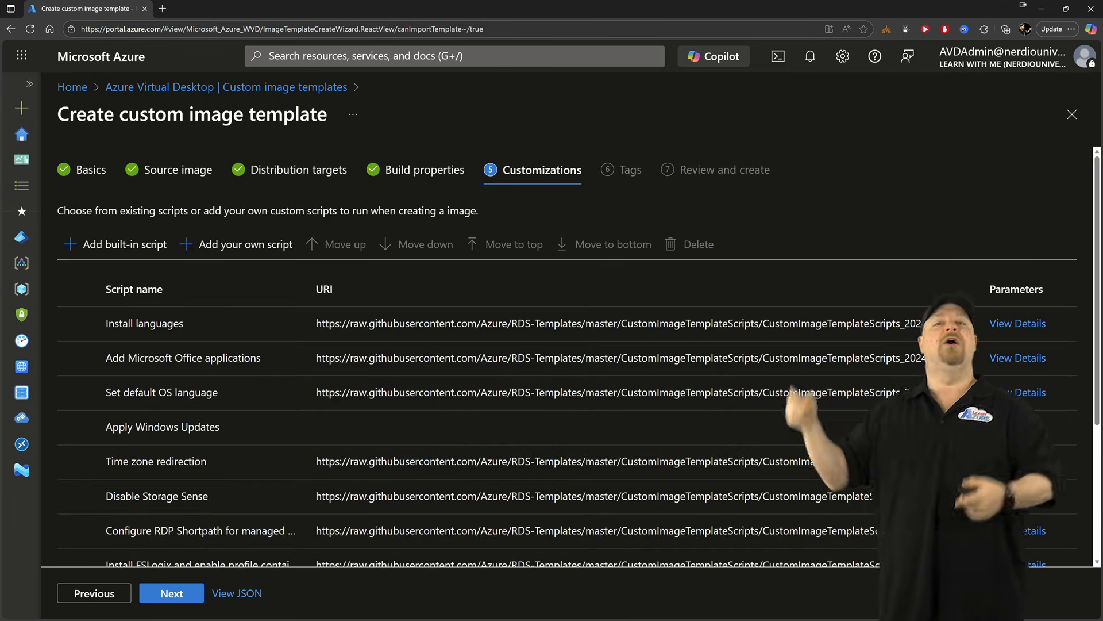
{"action": "scroll", "scroll_direction": "down", "scroll_amount": 3}
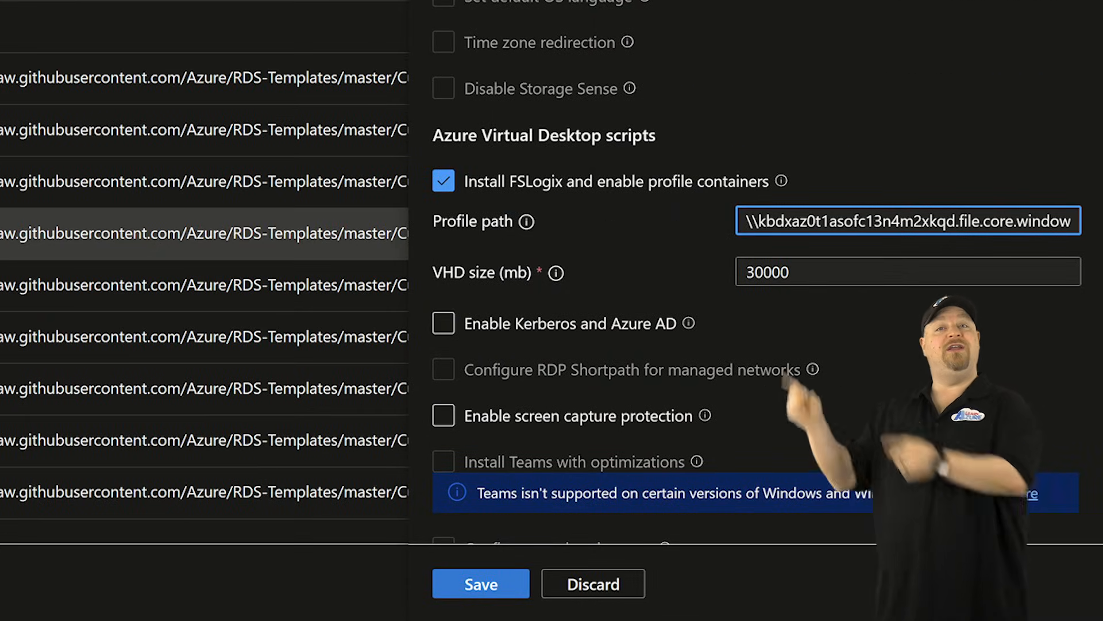
{"action": "left_click", "coordinate": [443, 323]}
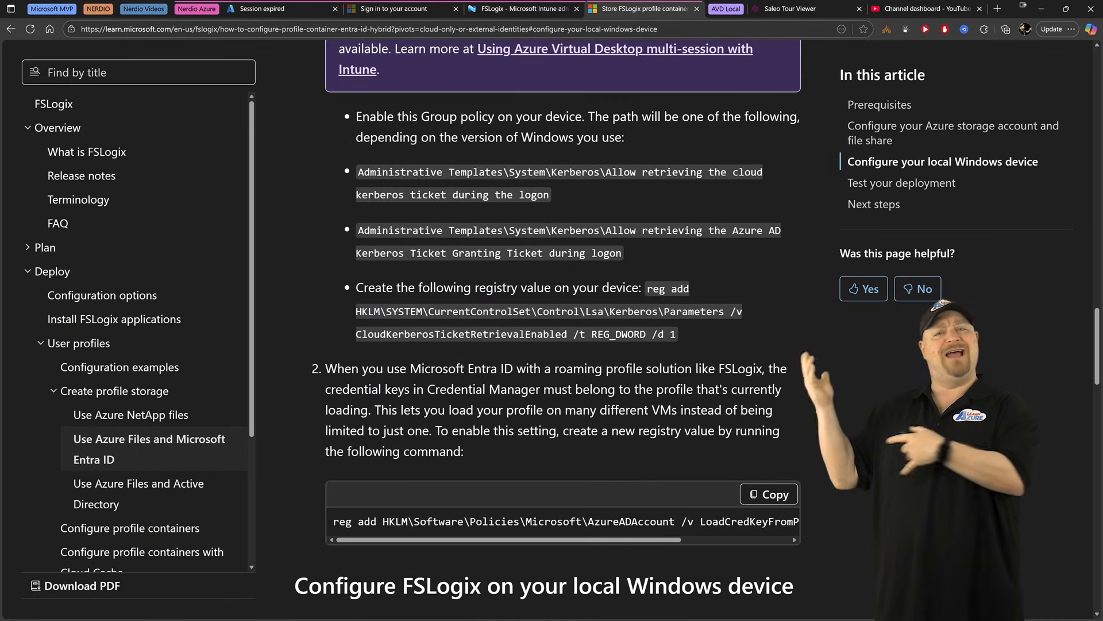
Step: Scroll the Learn guide to the Configure your local Windows device Kerberos section
{"action": "scroll", "scroll_direction": "down", "scroll_amount": 3}
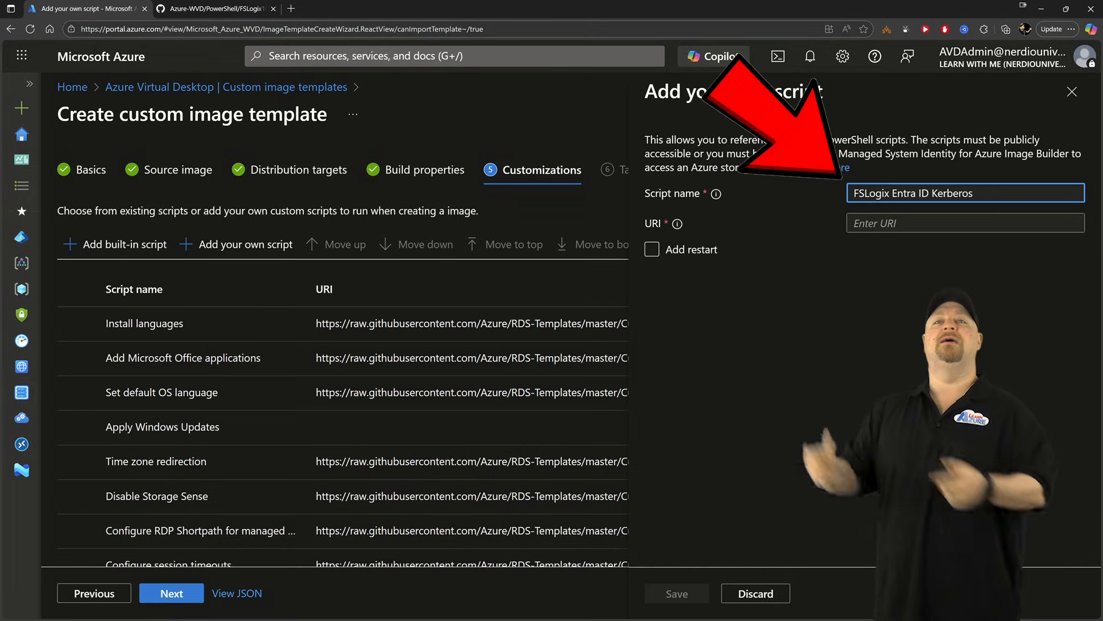
{"action": "left_click", "coordinate": [211, 9]}
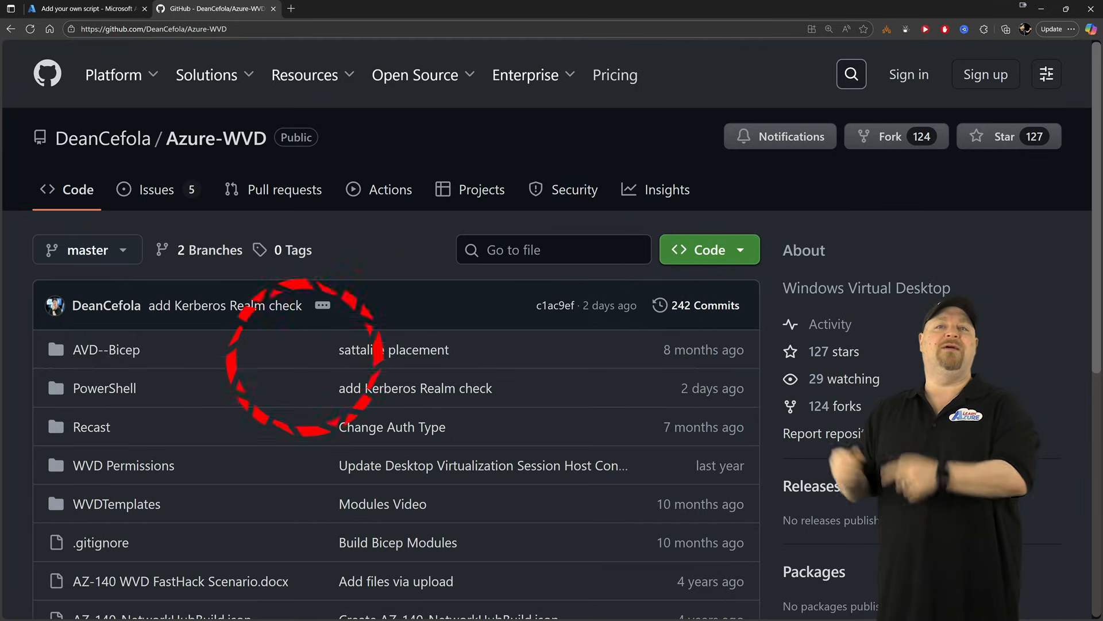
Step: Browse the Azure-WVD repository's PowerShell folder for the FSLogix script
{"action": "left_click", "coordinate": [104, 387]}
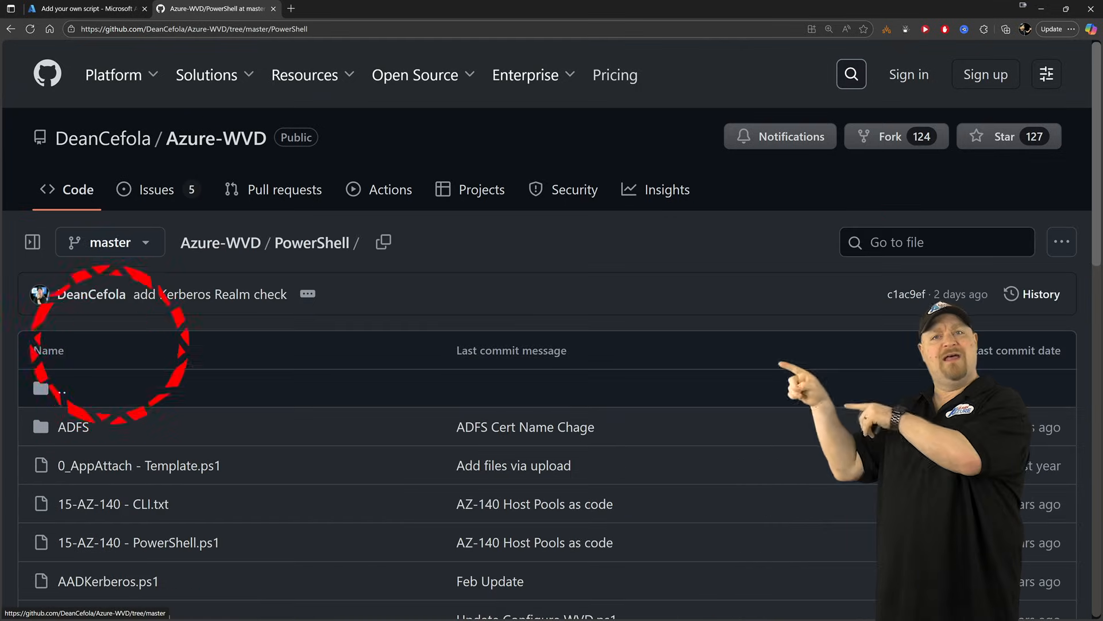
{"action": "scroll", "scroll_direction": "down", "scroll_amount": 3}
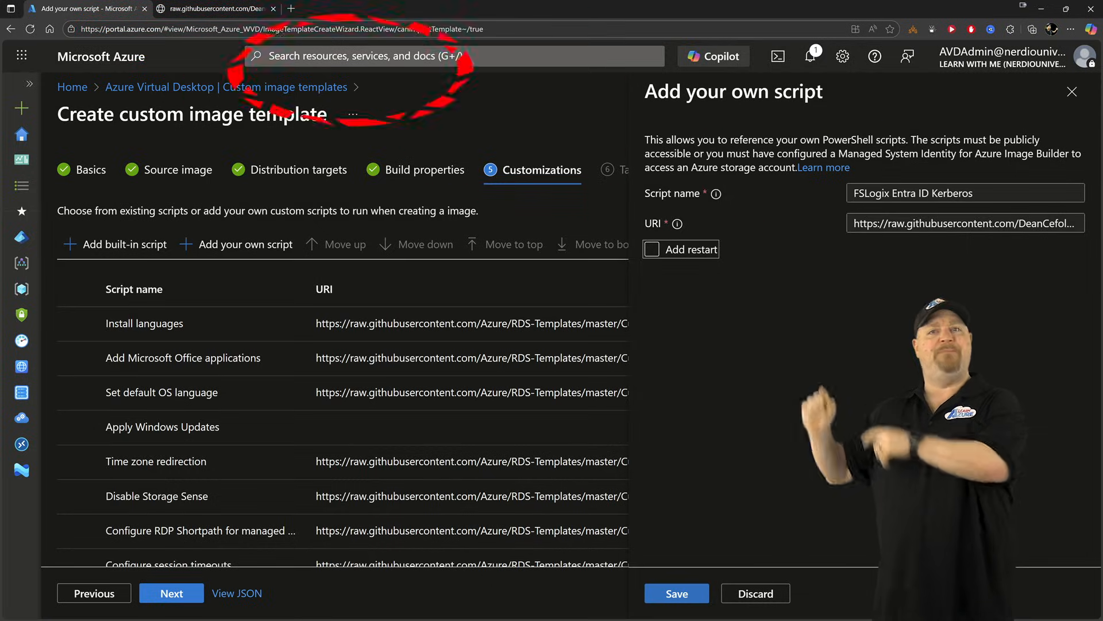
Step: Save the FSLogix Entra ID Kerberos script entry and review its registry settings
{"action": "left_click", "coordinate": [675, 593]}
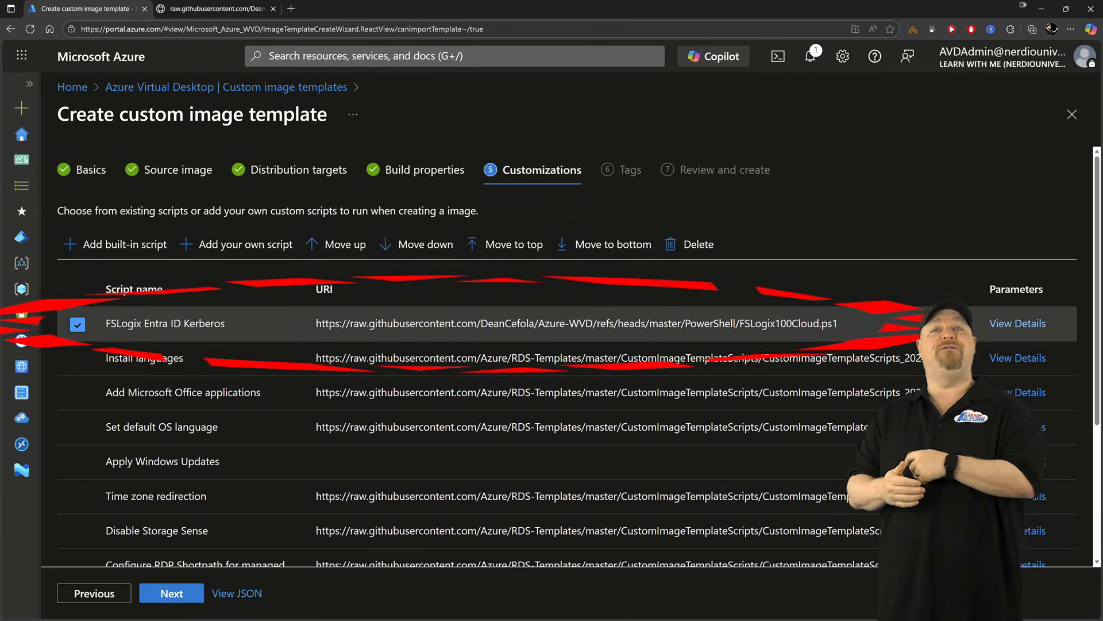
{"action": "left_click", "coordinate": [1016, 323]}
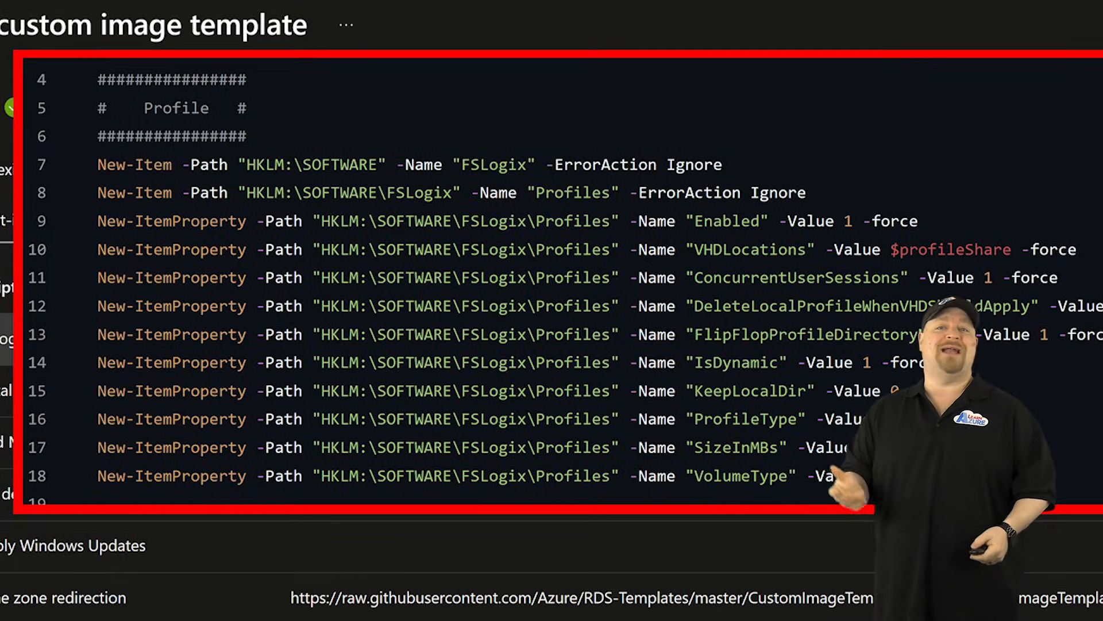
{"action": "scroll", "scroll_direction": "down", "scroll_amount": 3}
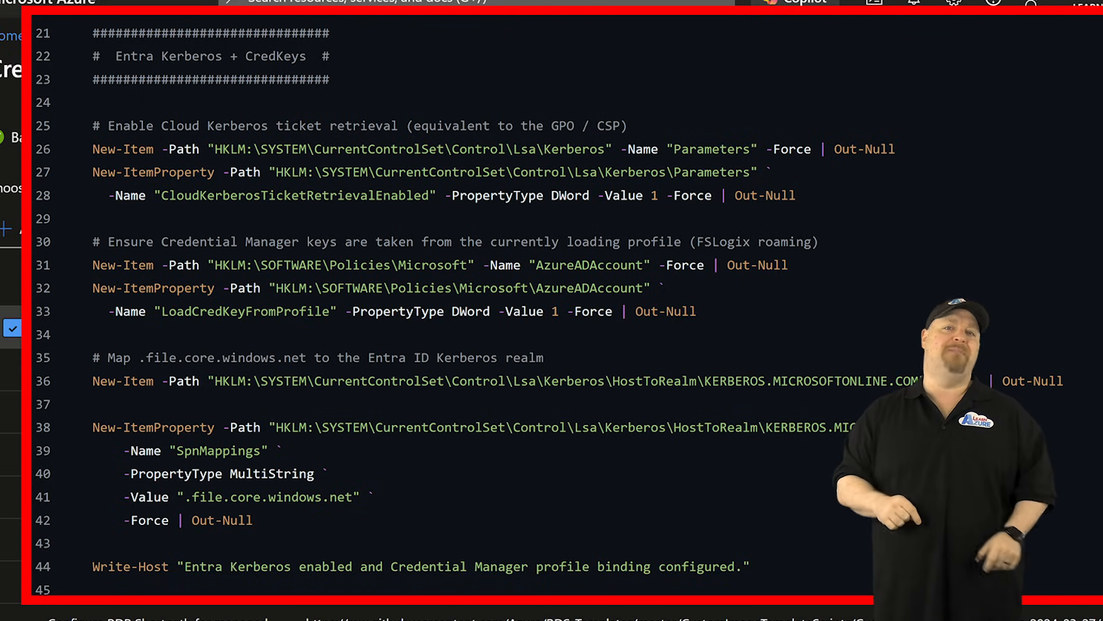
{"action": "left_click", "coordinate": [81, 8]}
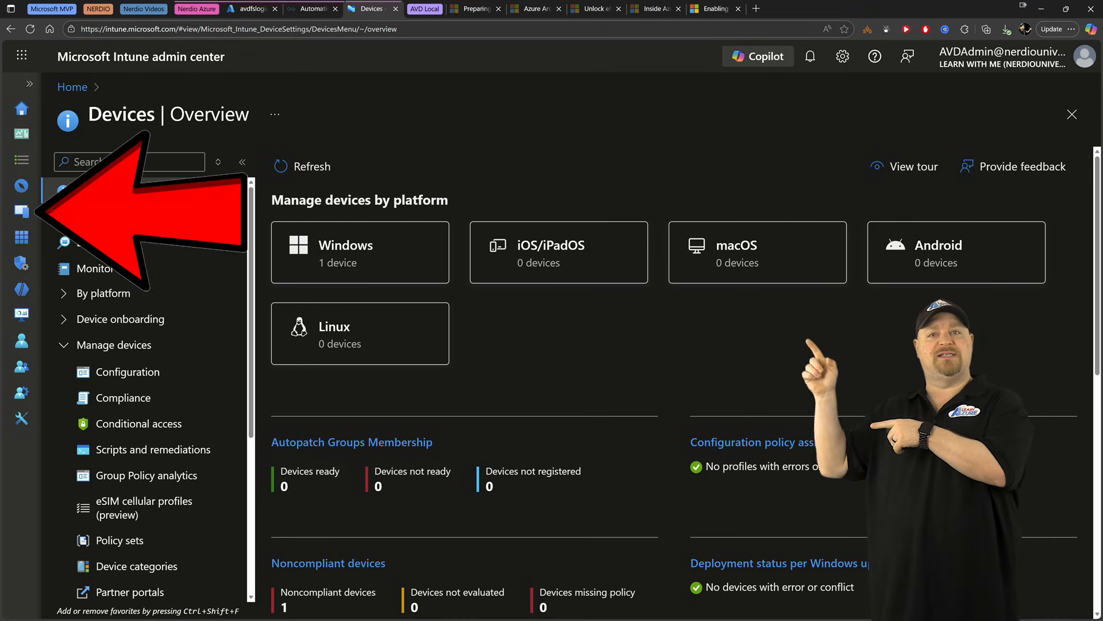
Step: Create a new Windows 10 and later configuration policy of type Settings catalog
{"action": "left_click", "coordinate": [129, 372]}
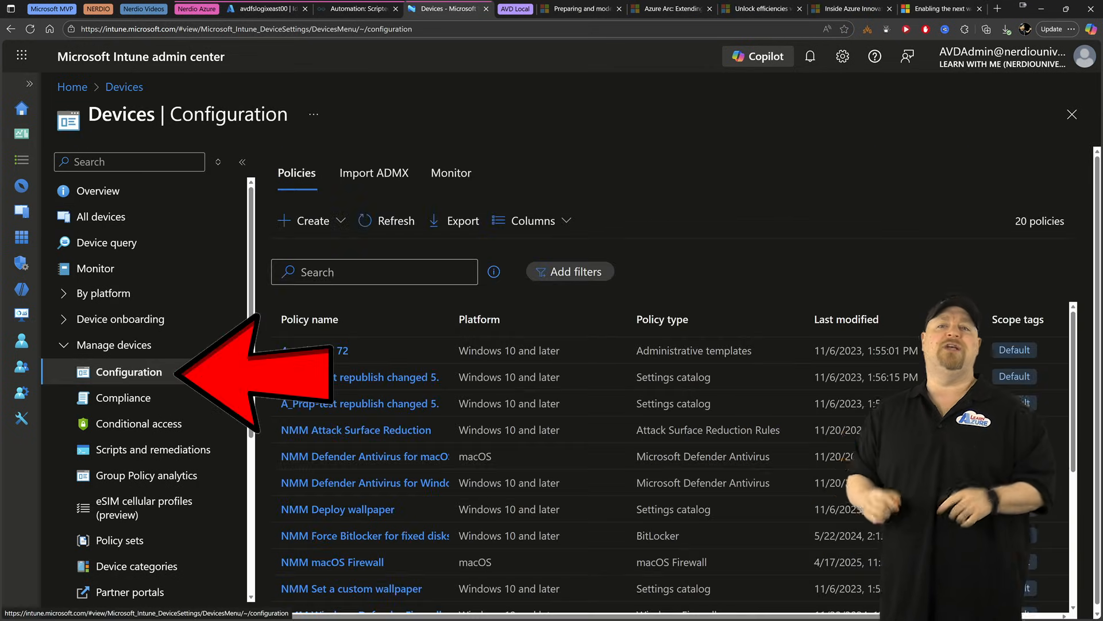
{"action": "left_click", "coordinate": [311, 220]}
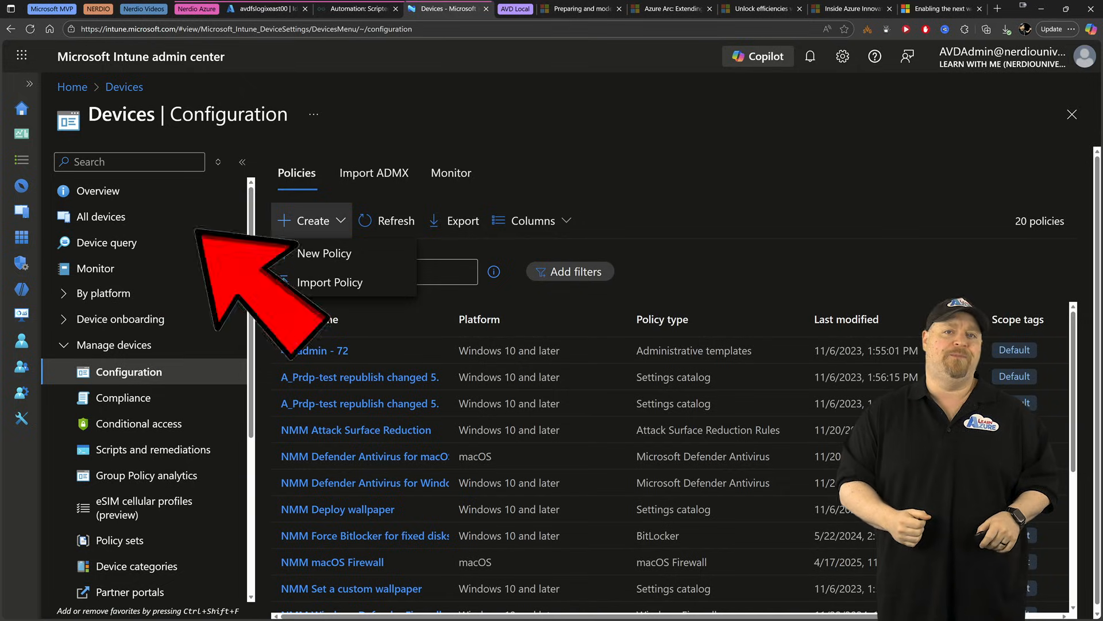
{"action": "left_click", "coordinate": [325, 253]}
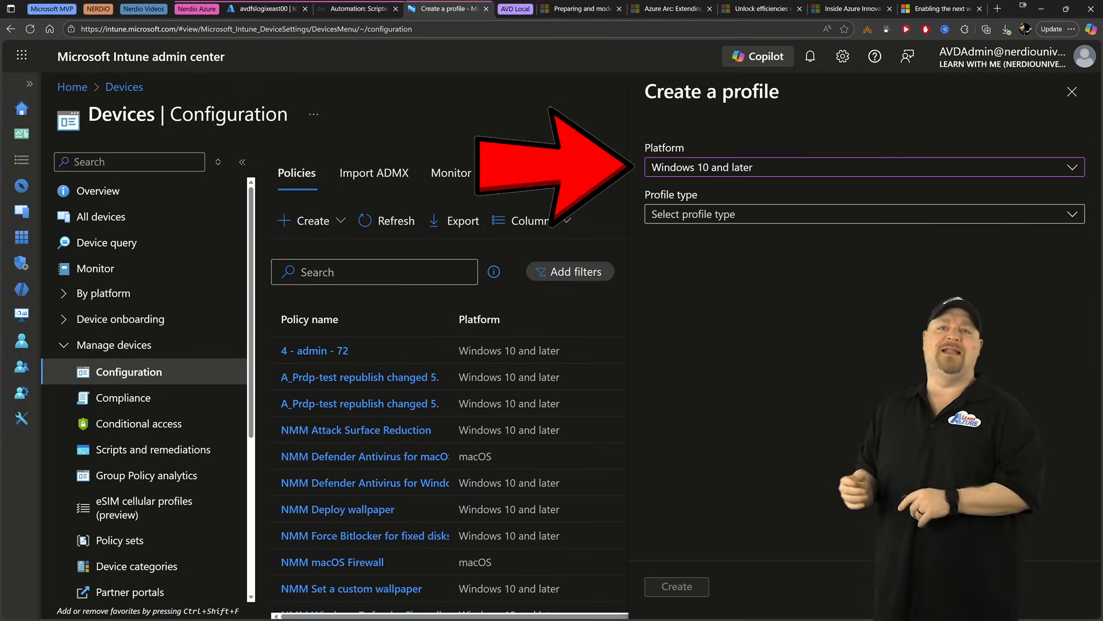
{"action": "left_click", "coordinate": [863, 214]}
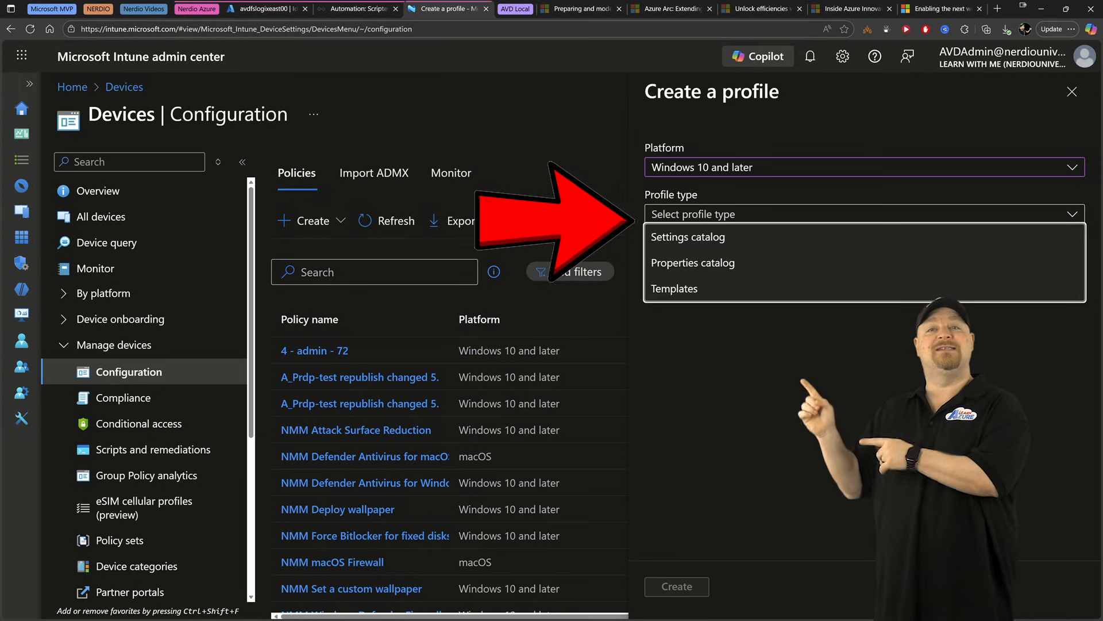
{"action": "left_click", "coordinate": [687, 236]}
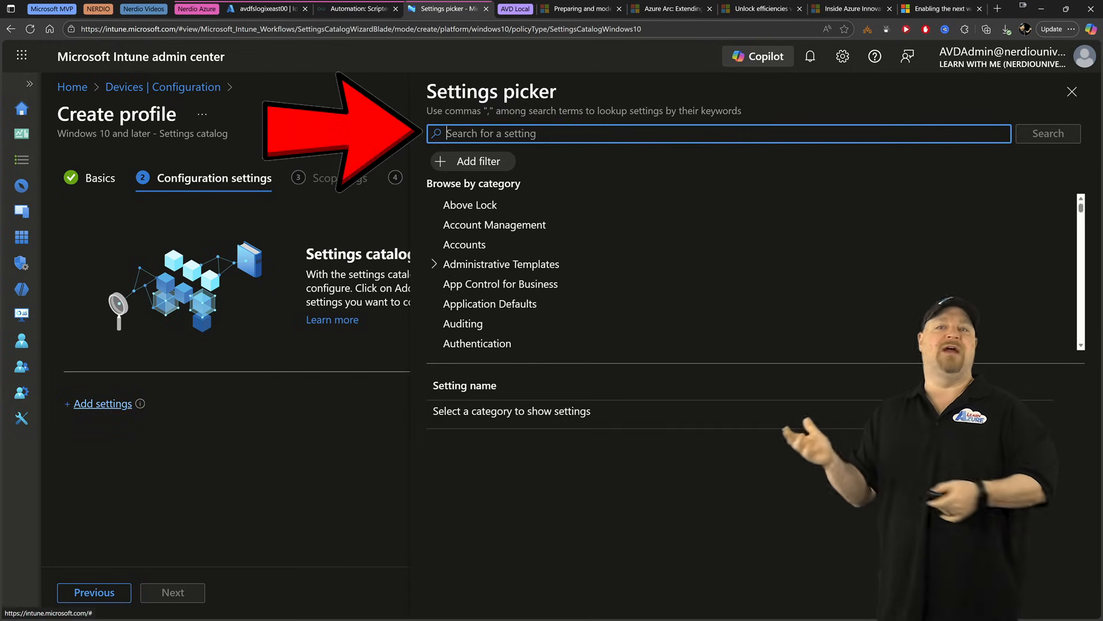
Step: Add FSLogix VHD Locations and Enabled, plus System\Kerberos host name-to-realm mappings
{"action": "type", "text": "FSLogix"}
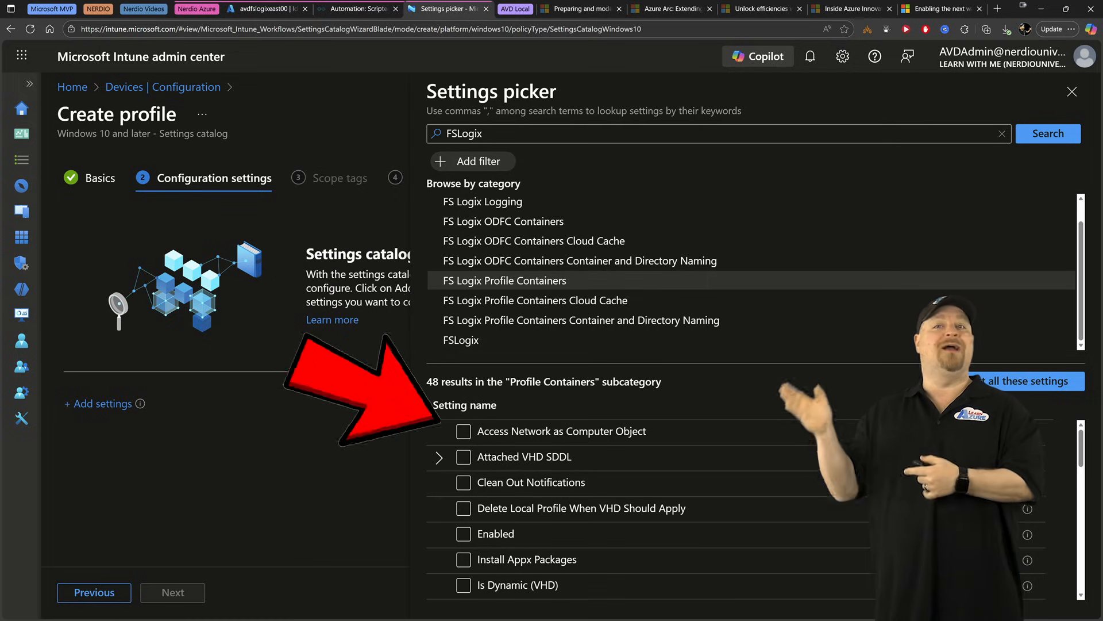
{"action": "left_click", "coordinate": [463, 527]}
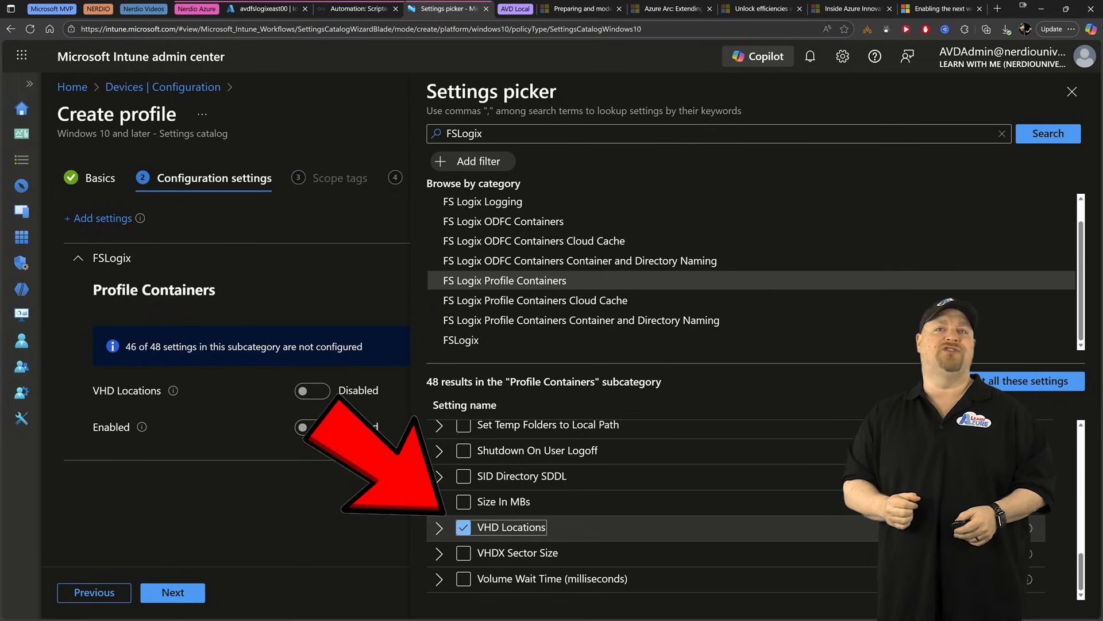
{"action": "type", "text": "kerberos"}
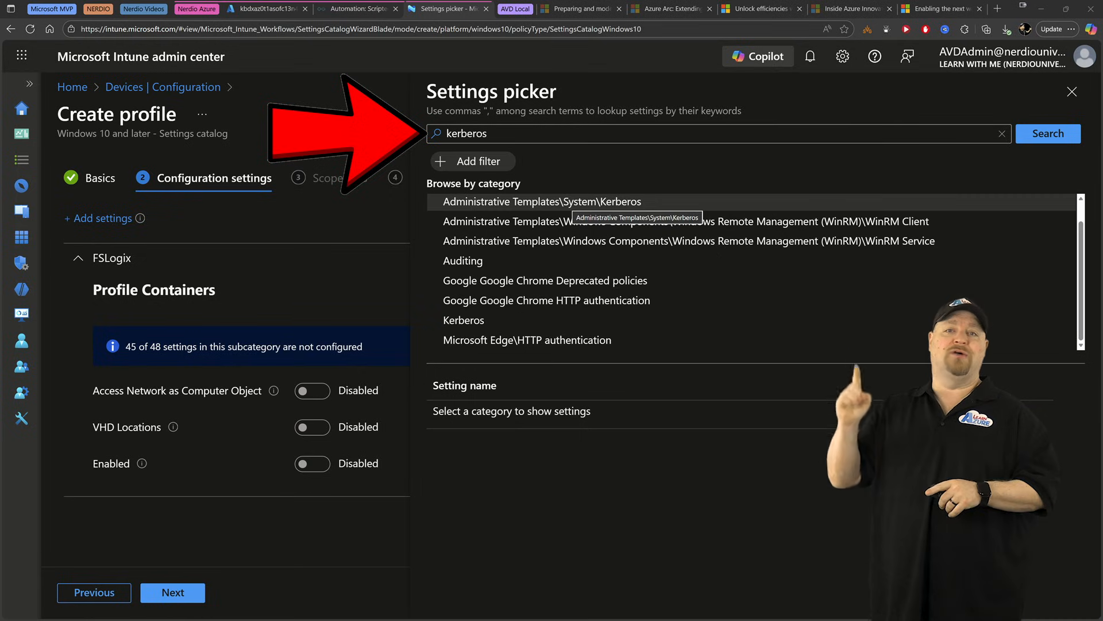
{"action": "left_click", "coordinate": [464, 320]}
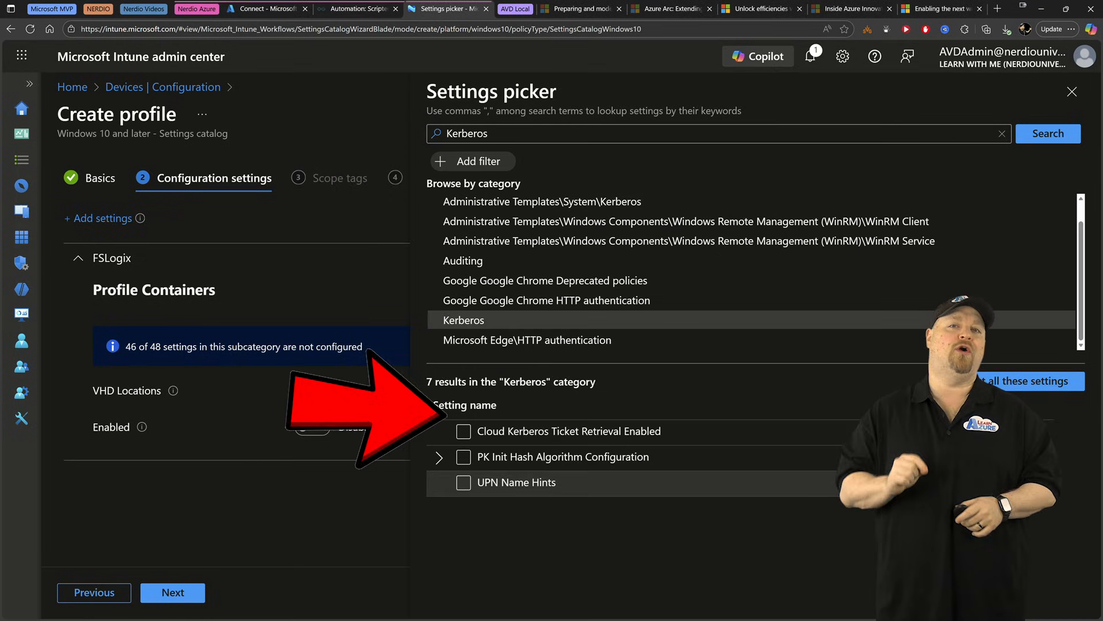
{"action": "left_click", "coordinate": [464, 430]}
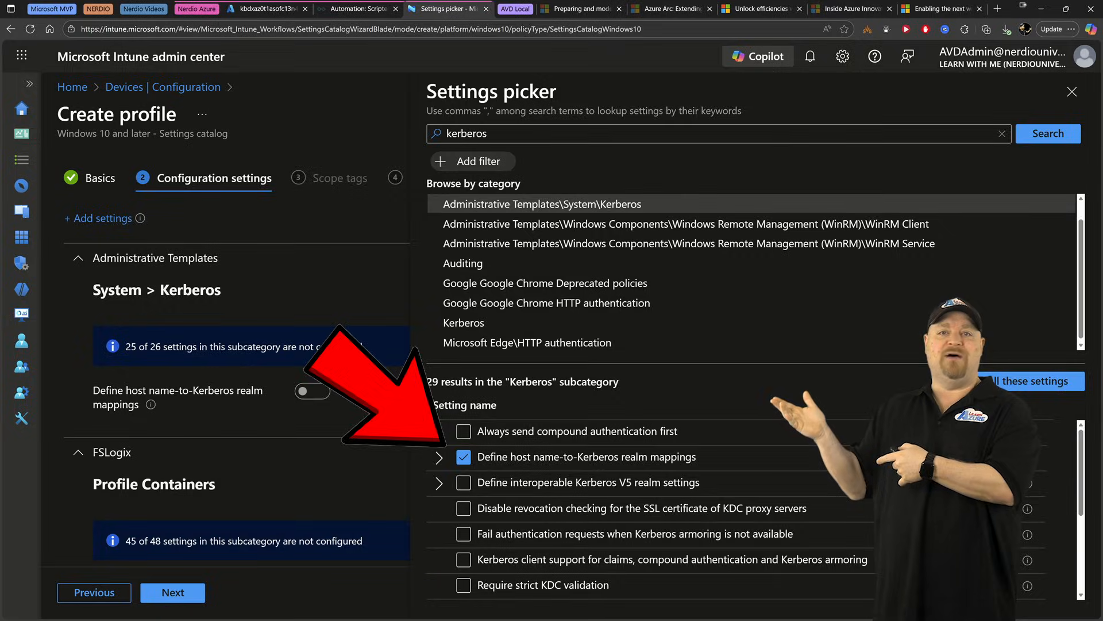
Step: Enable host name-to-Kerberos realm mappings with value KERBEROS.MICROSOFTONLINE.COM for .file.core.windows.net
{"action": "left_click", "coordinate": [1072, 91]}
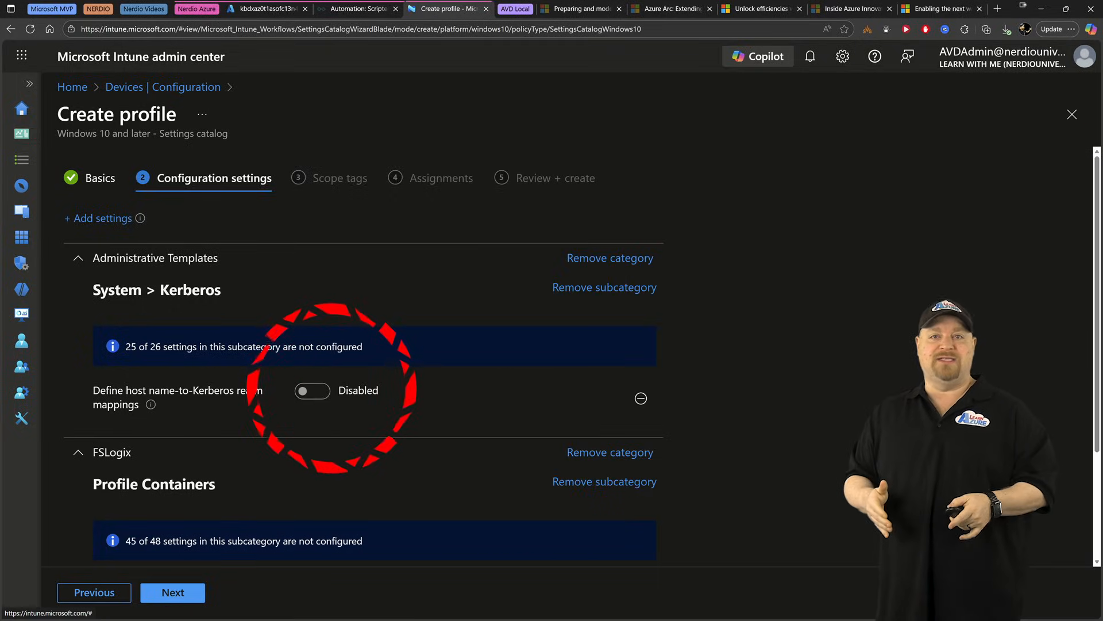
{"action": "left_click", "coordinate": [312, 391]}
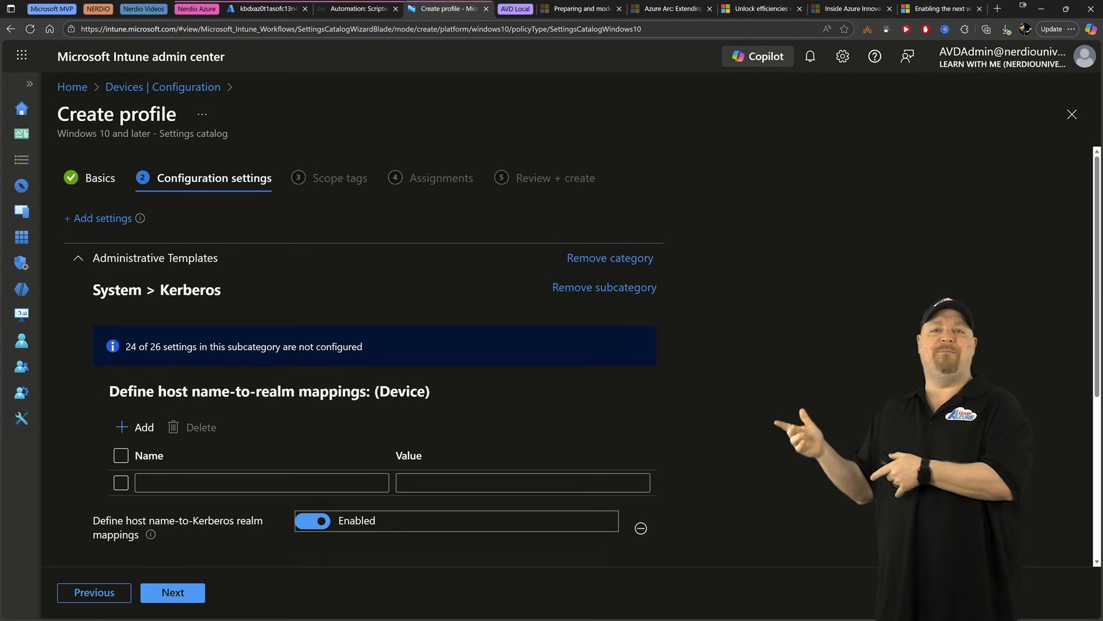
{"action": "scroll", "scroll_direction": "down", "scroll_amount": 3}
{"action": "type", "text": ".file.core.windows.net"}
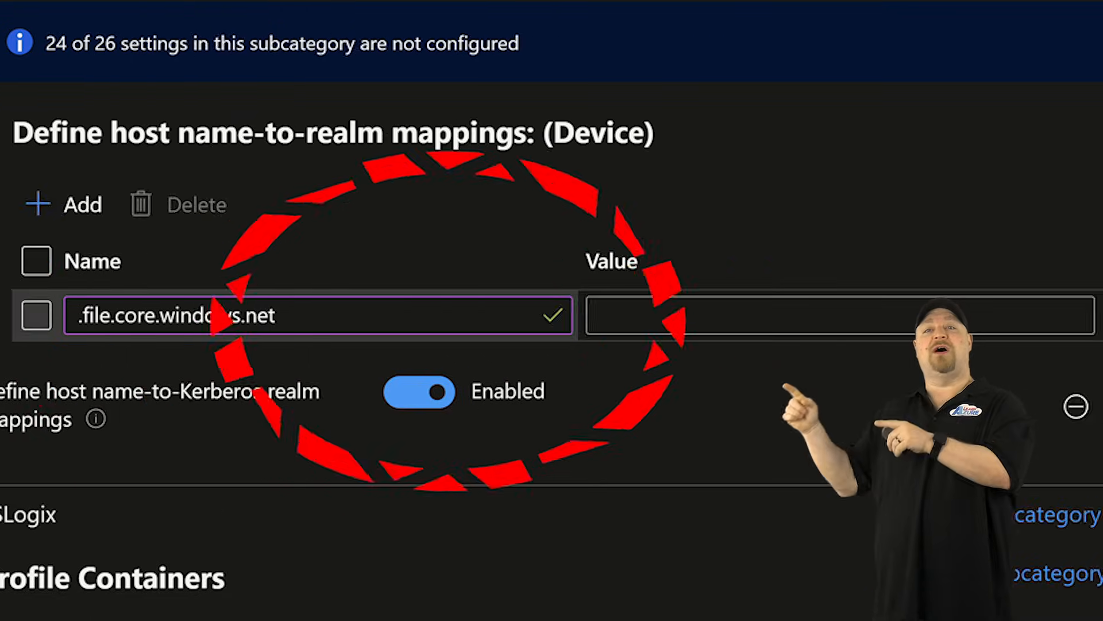
{"action": "type", "text": "KERBEROS.MICROSOFTONLINE.COM"}
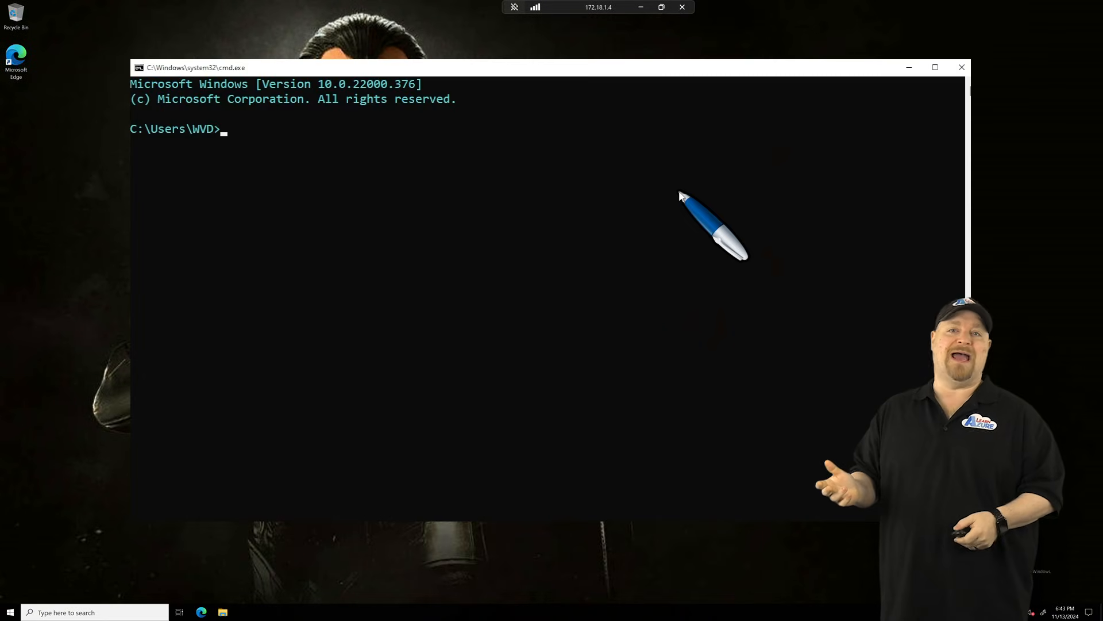
Step: Run klist and highlight the cifs ticket line for the file.core.windows.net storage account
{"action": "type", "text": "klist"}
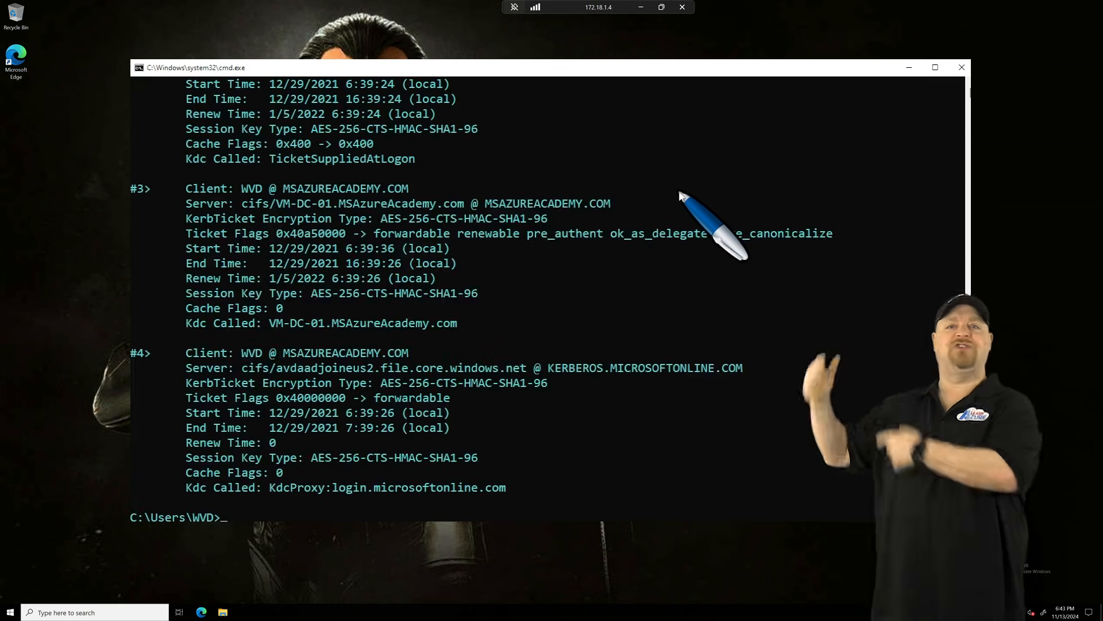
{"action": "left_click_drag", "start_coordinate": [240, 367], "coordinate": [761, 367]}
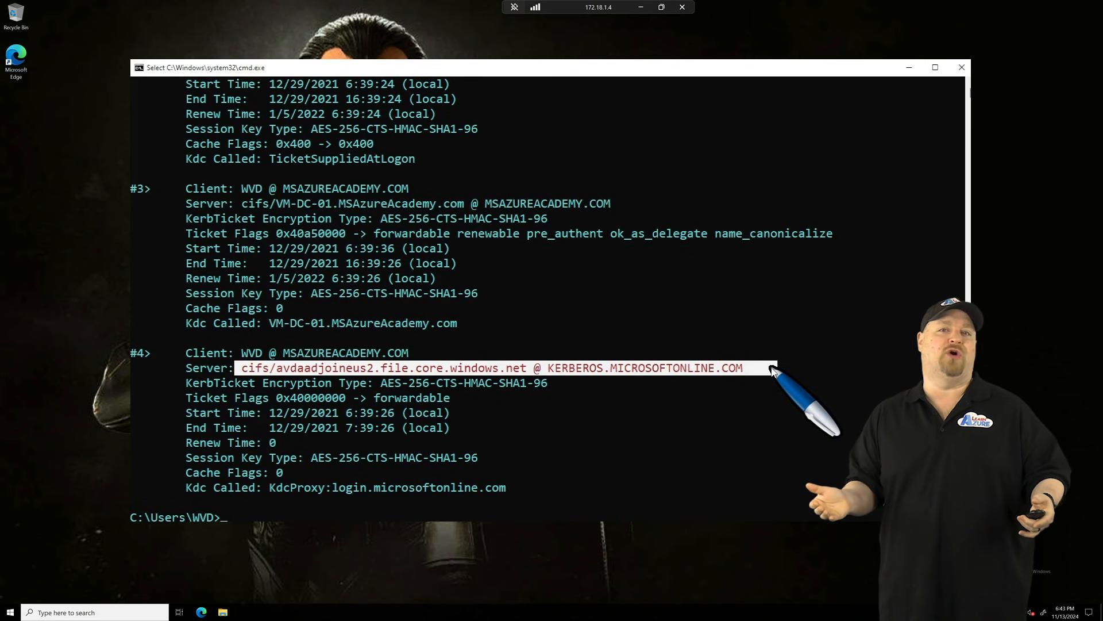